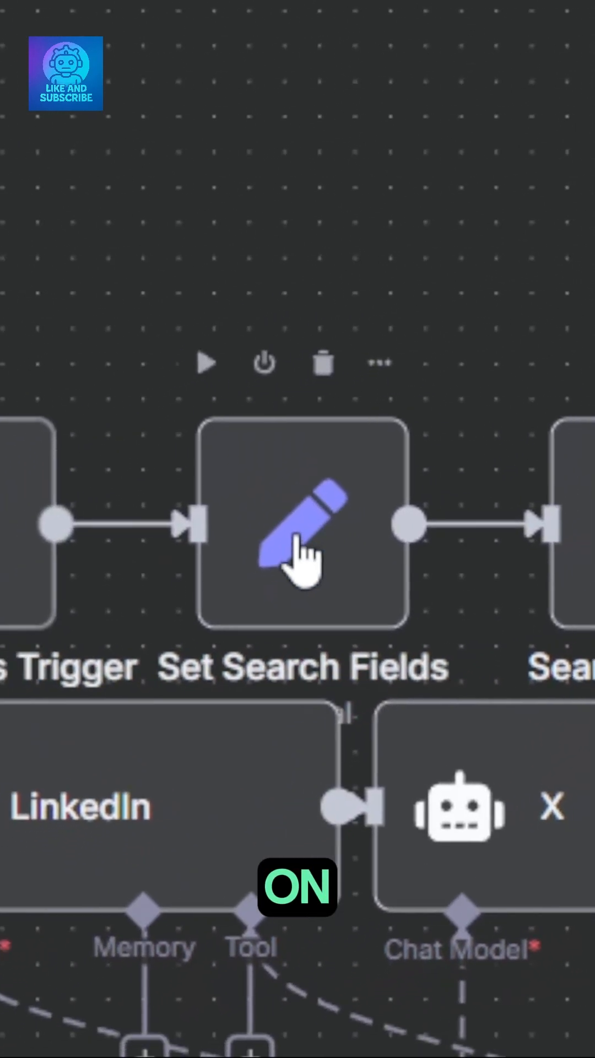
scroll("right", 3)
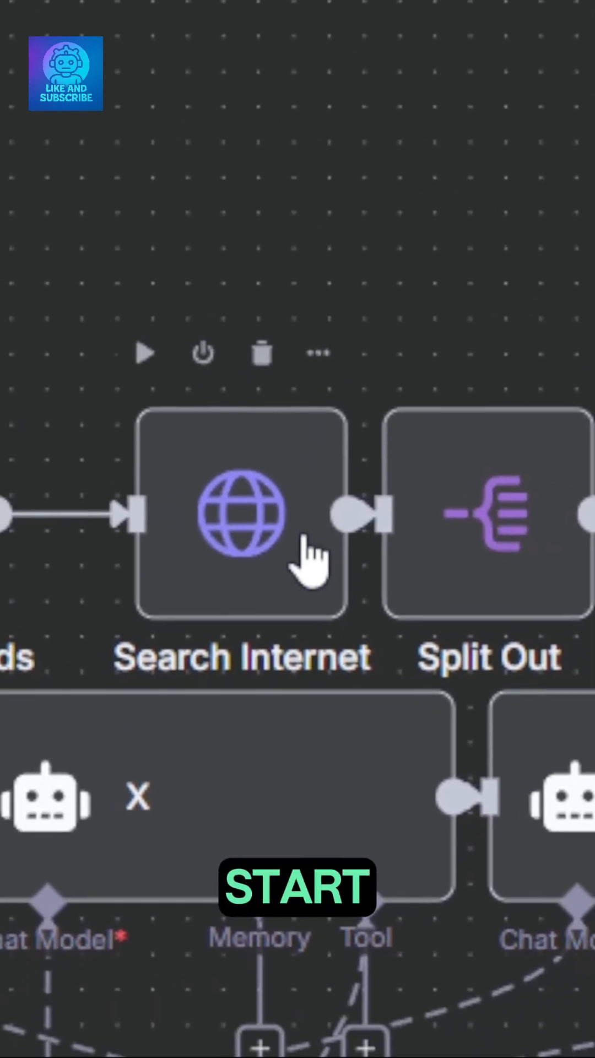